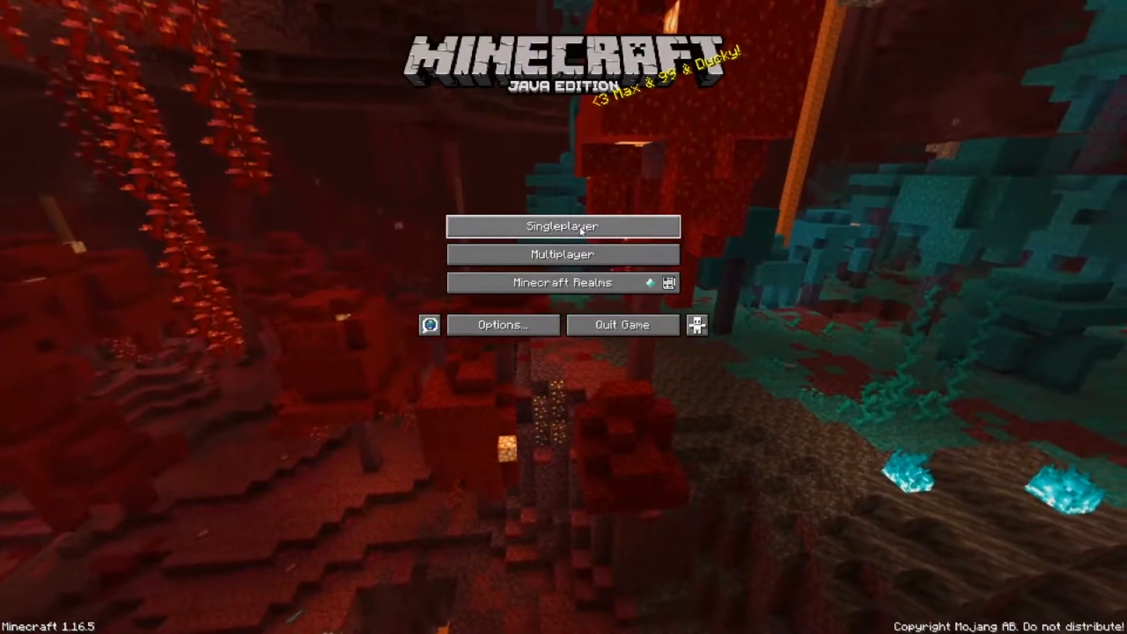
Go from the title screen to the singleplayer world list.
click(563, 225)
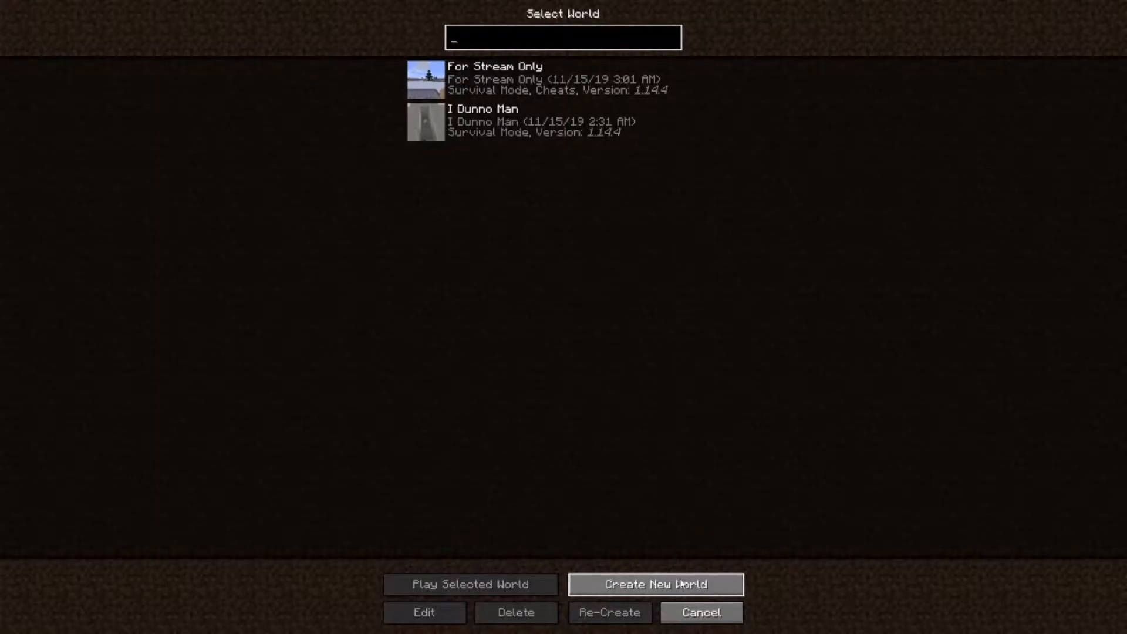
Start a new world named 'peepeepoopoo' and cycle its game mode to Creative.
click(655, 583)
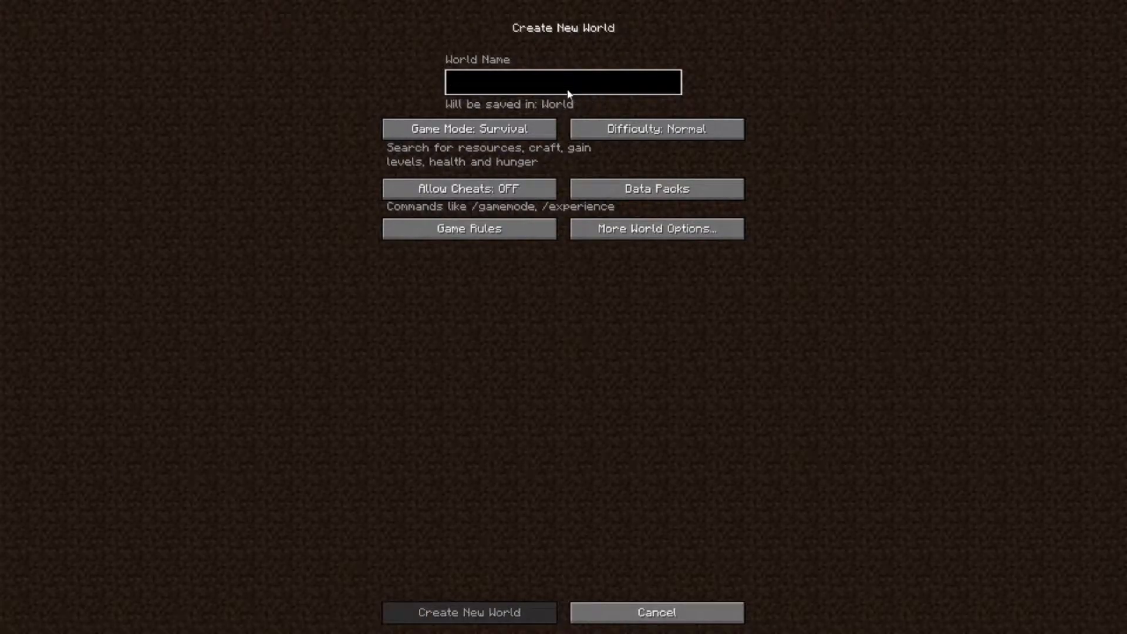
text(peepeepoopoo)
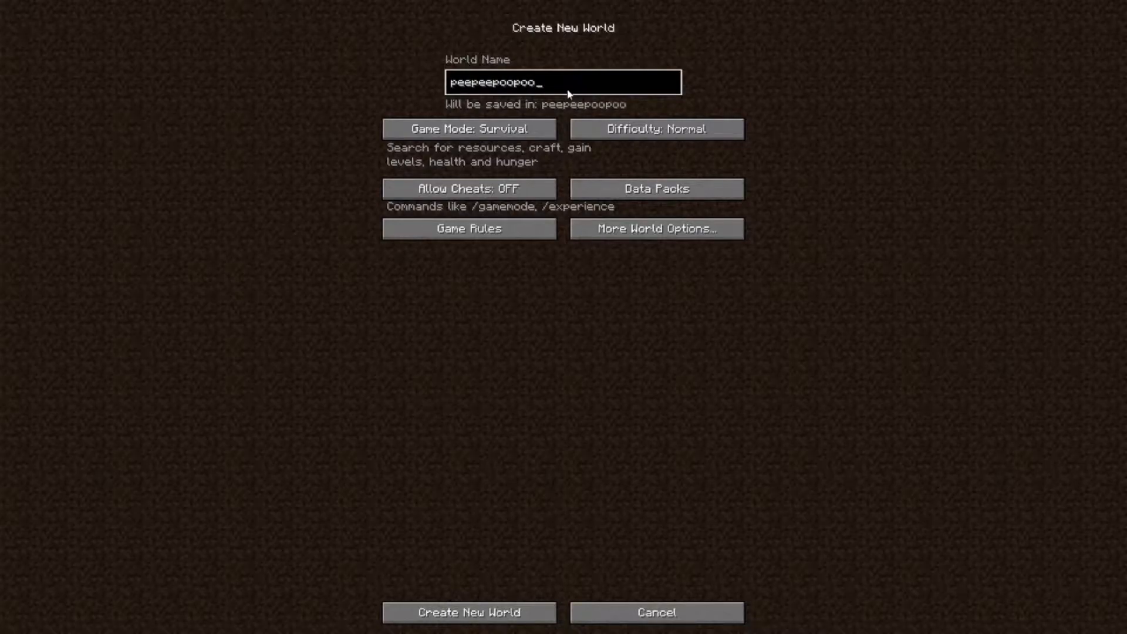
click(468, 130)
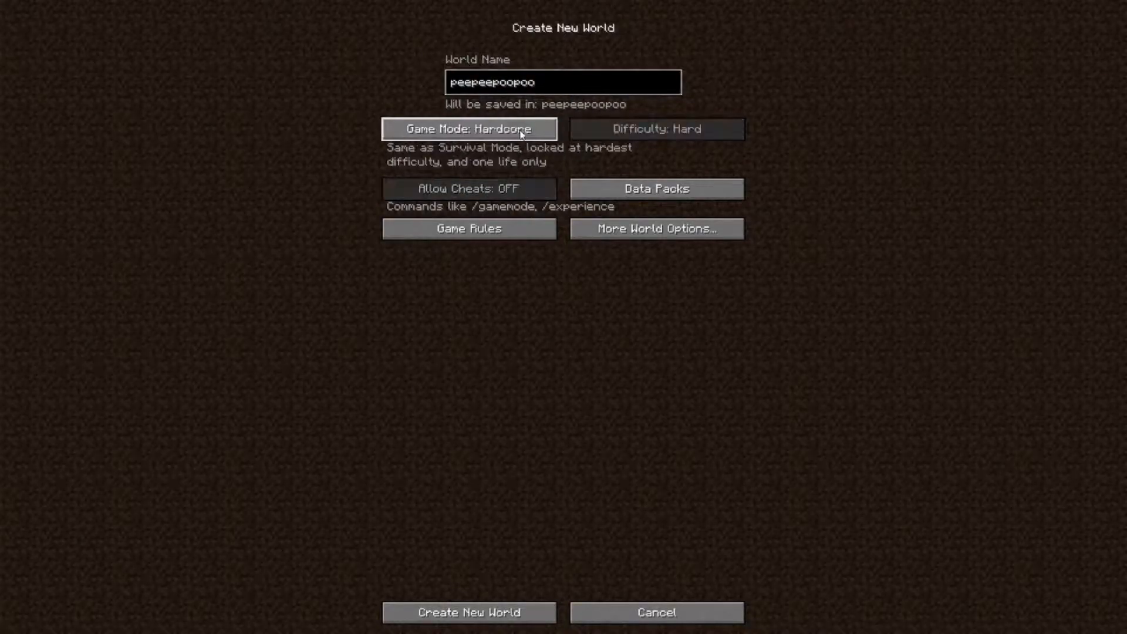
click(469, 129)
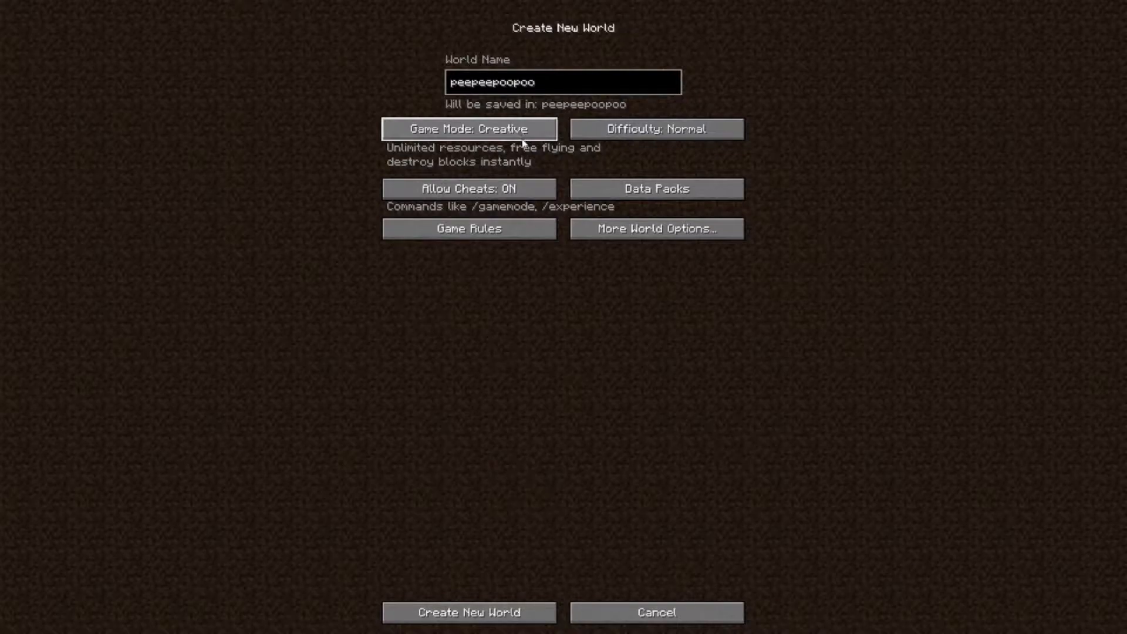
mouse_move(655, 229)
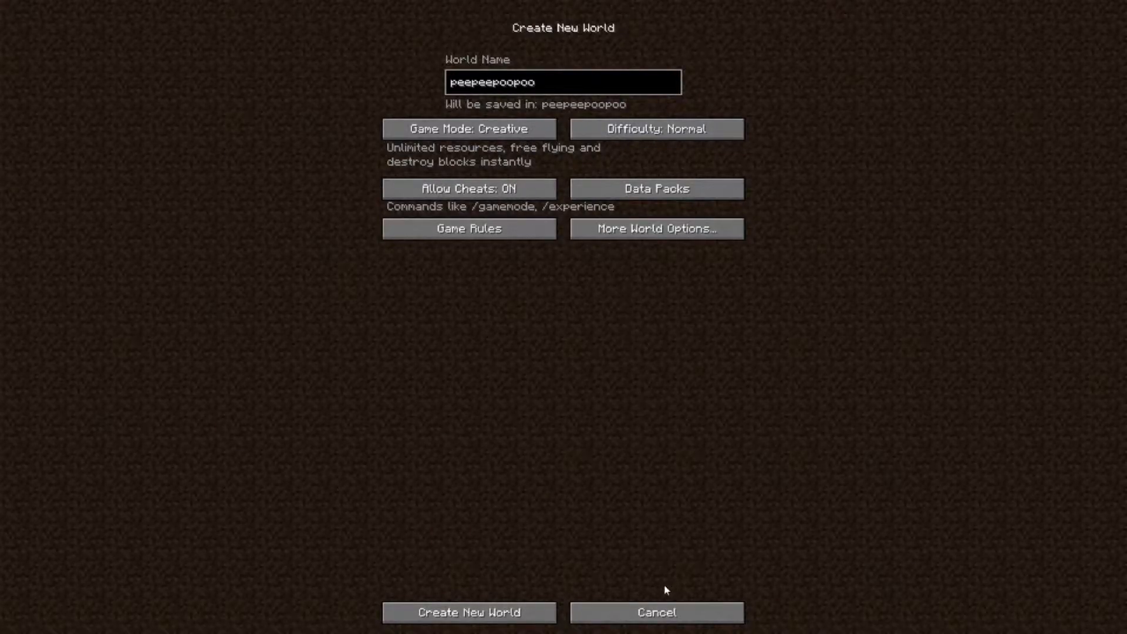
Generate and enter the world, then bring up the creative inventory's Search Items tab.
click(469, 613)
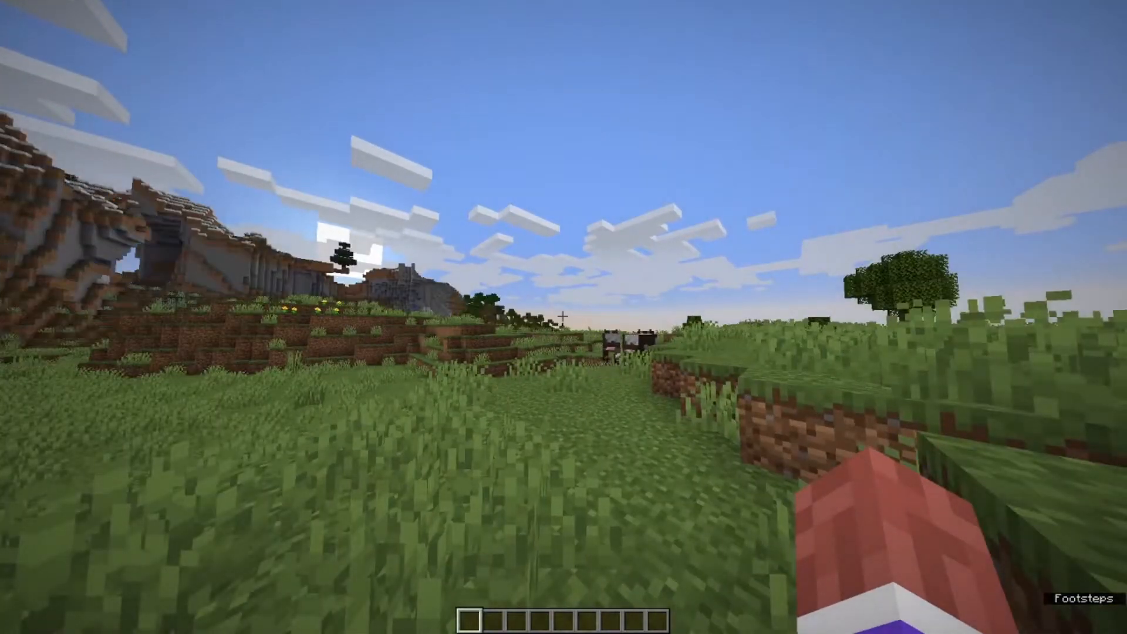
mouse_move(564, 317)
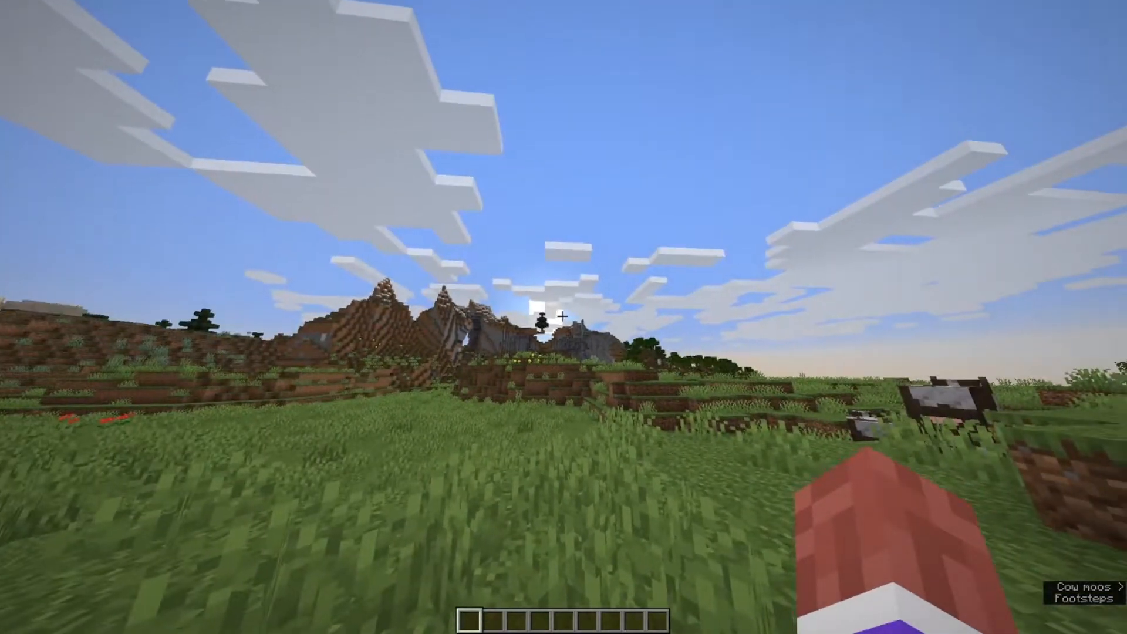
key(e)
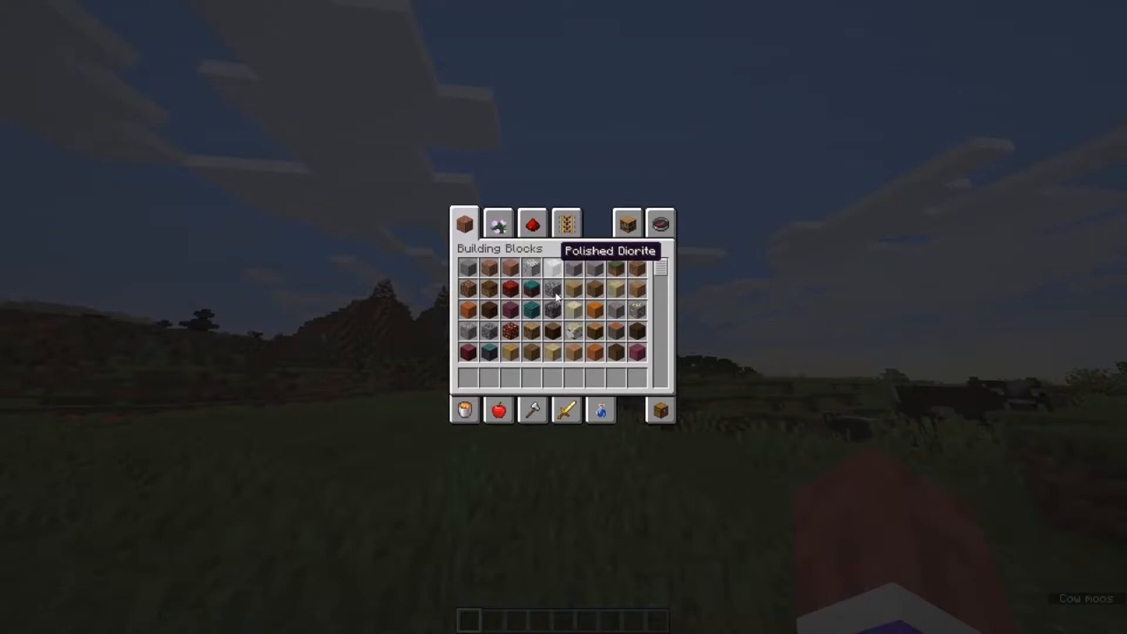
click(659, 223)
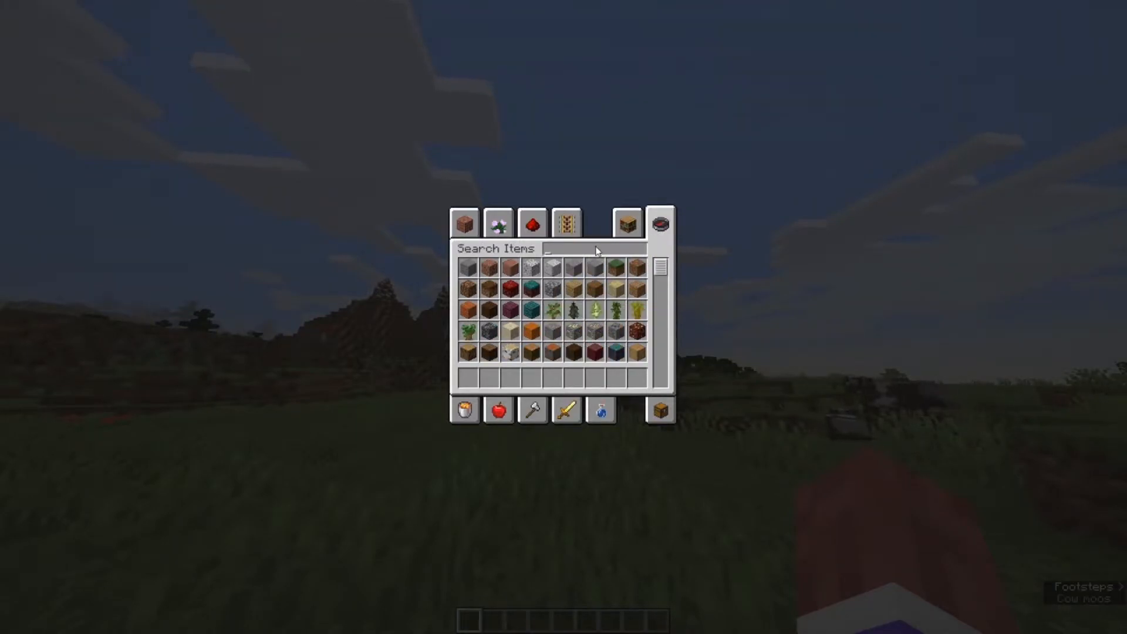